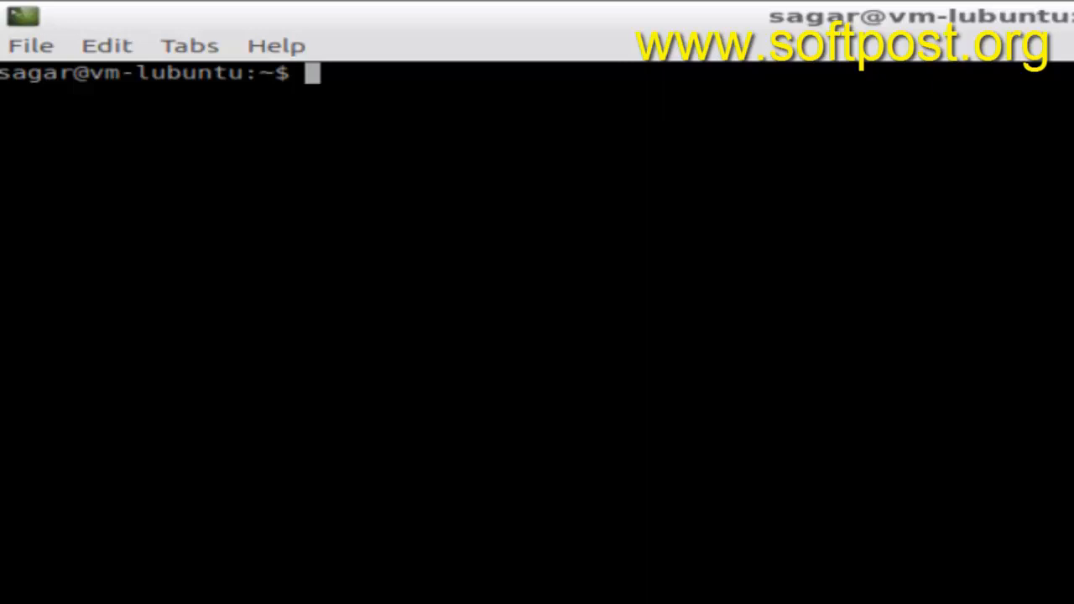
mouse_move(852, 281)
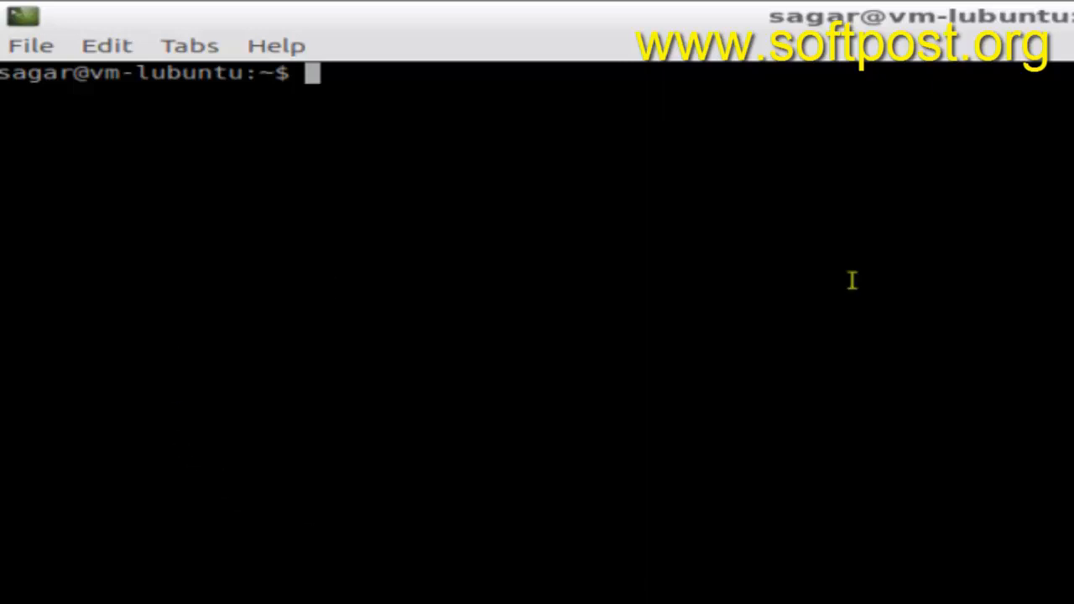
mouse_move(381, 183)
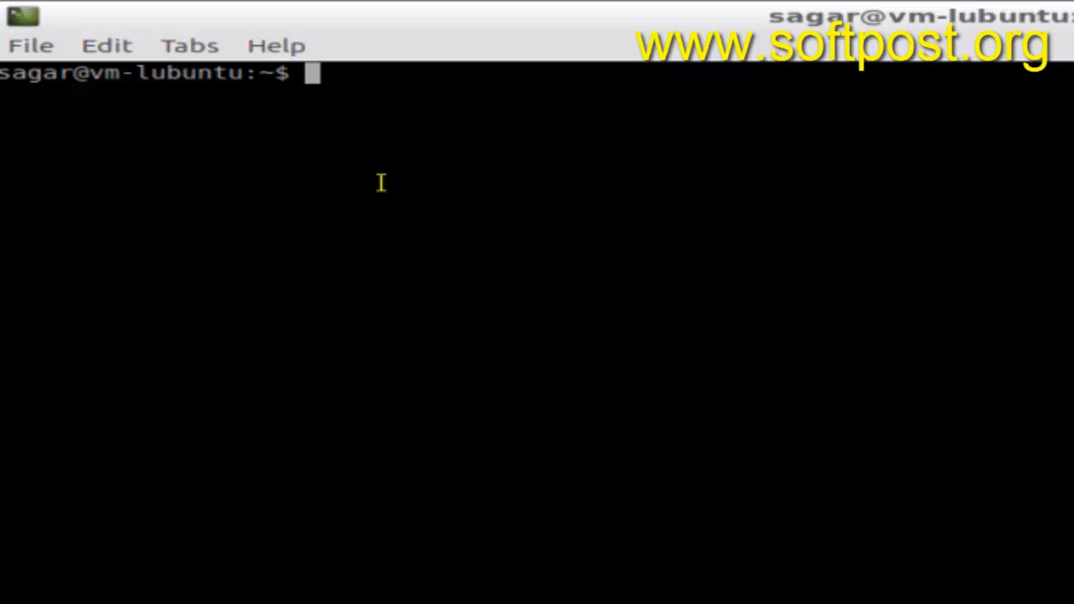
Step: Run ifconfig to list the network interfaces, including enp0s3 at 10.0.2.15
type("ifco")
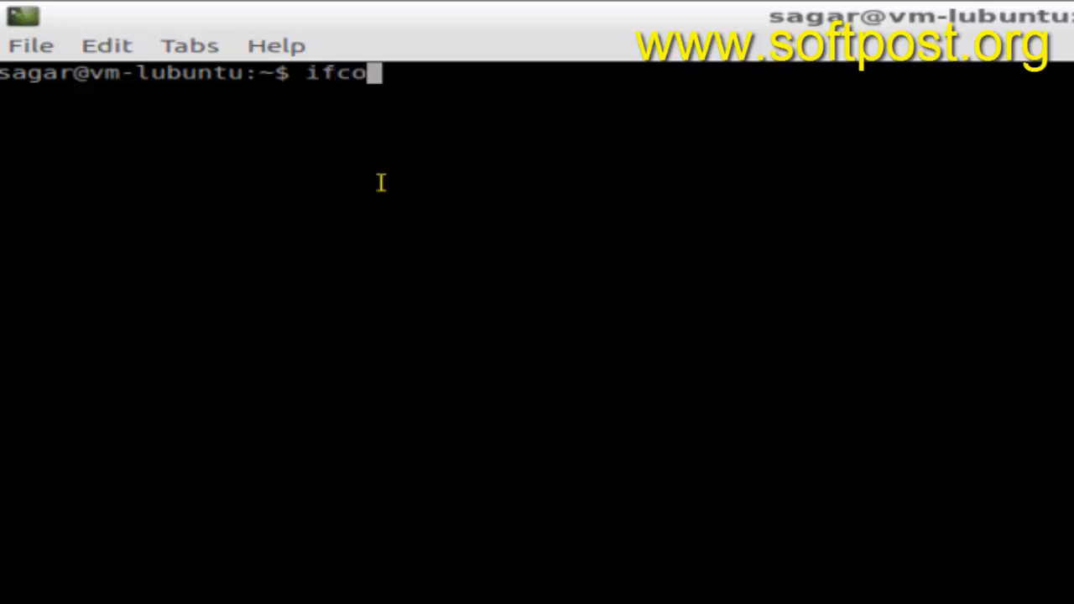
type("nfig")
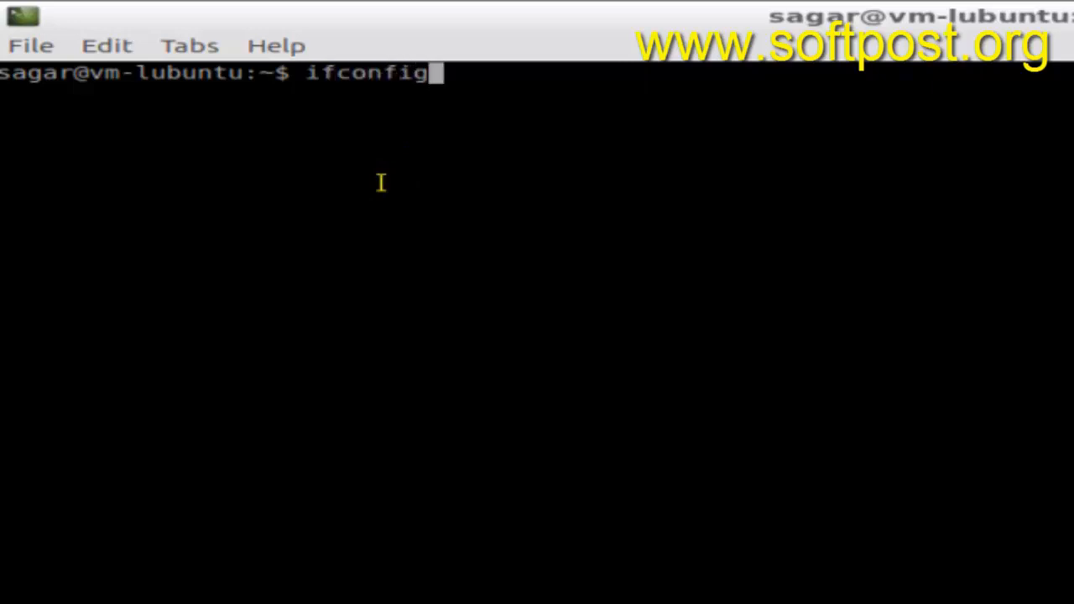
key("Return")
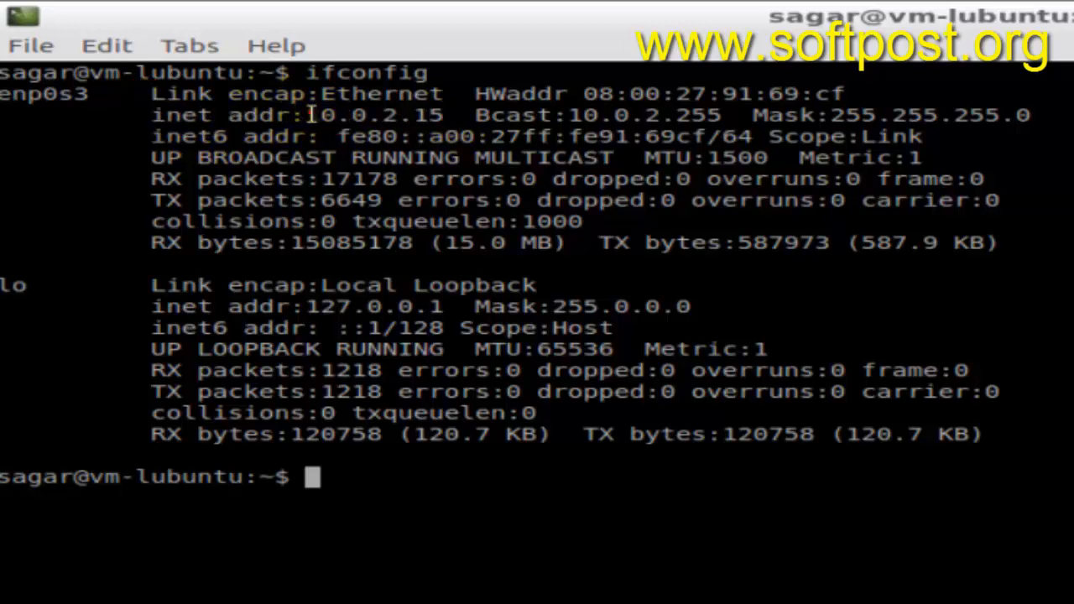
Step: Highlight 10.0.2.15 in the output and show the tray's Connection Information window for enp0s3
double_click(377, 115)
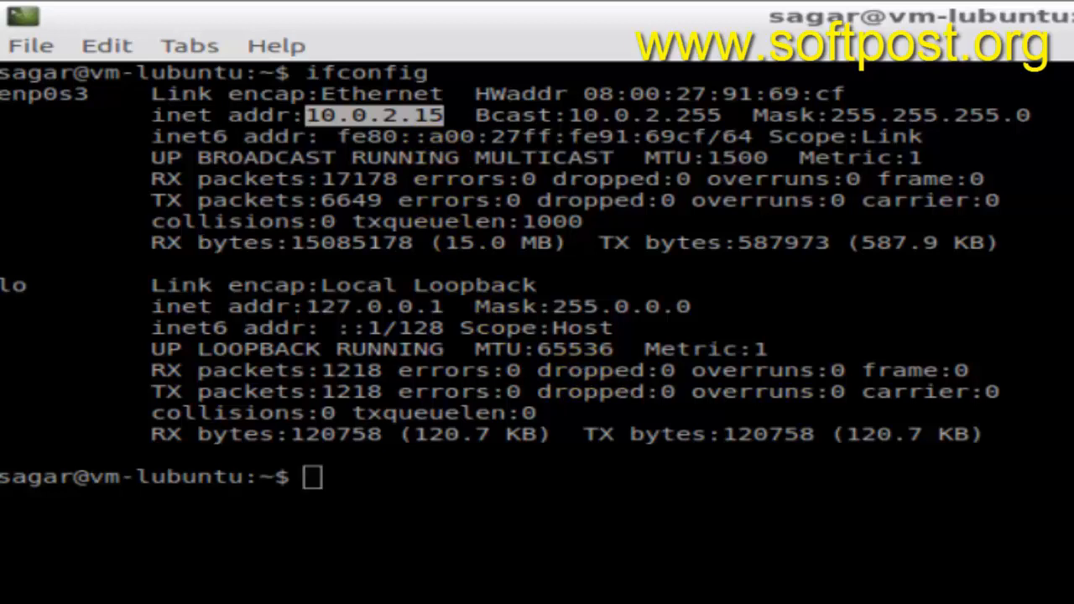
left_click(914, 587)
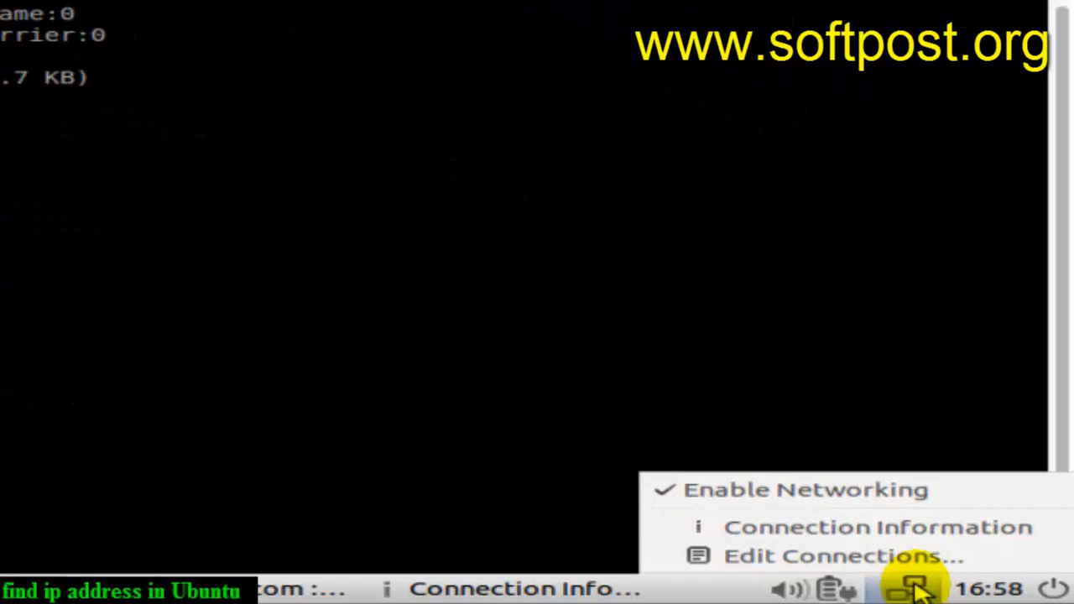
mouse_move(879, 527)
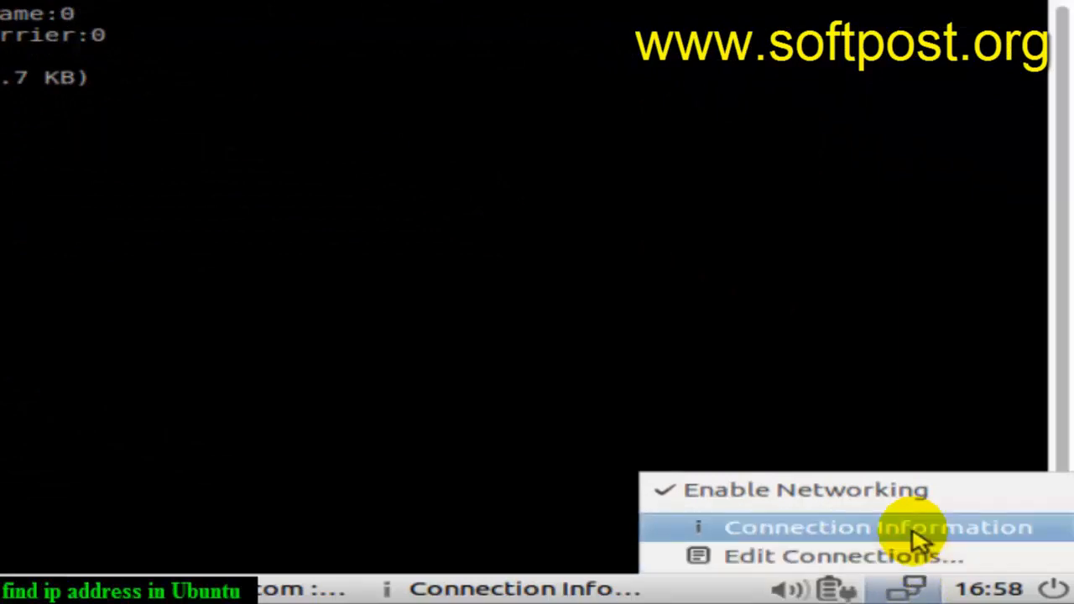
left_click(878, 527)
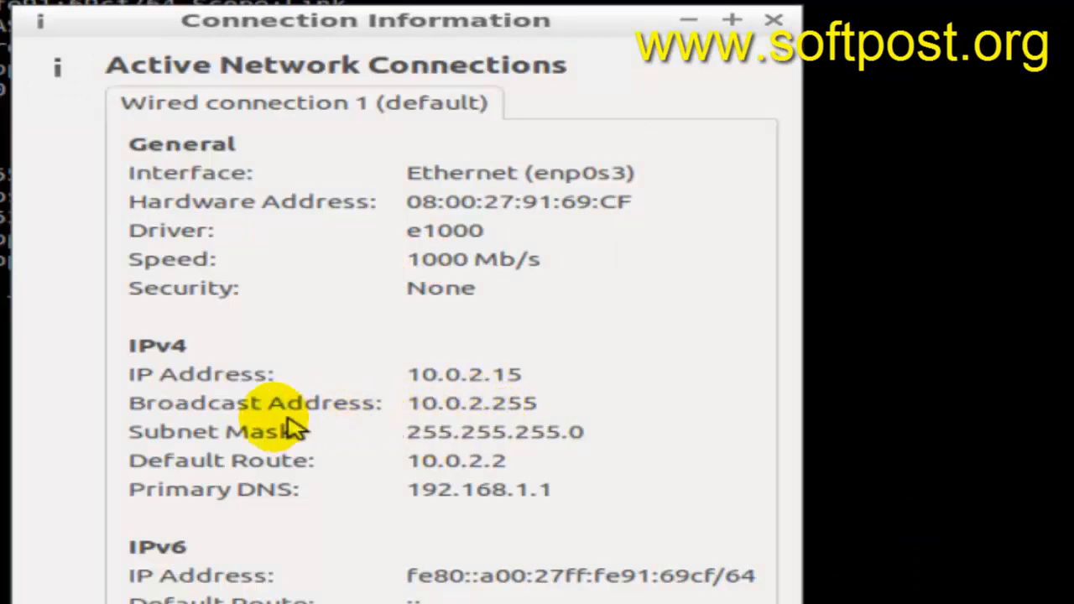
mouse_move(490, 537)
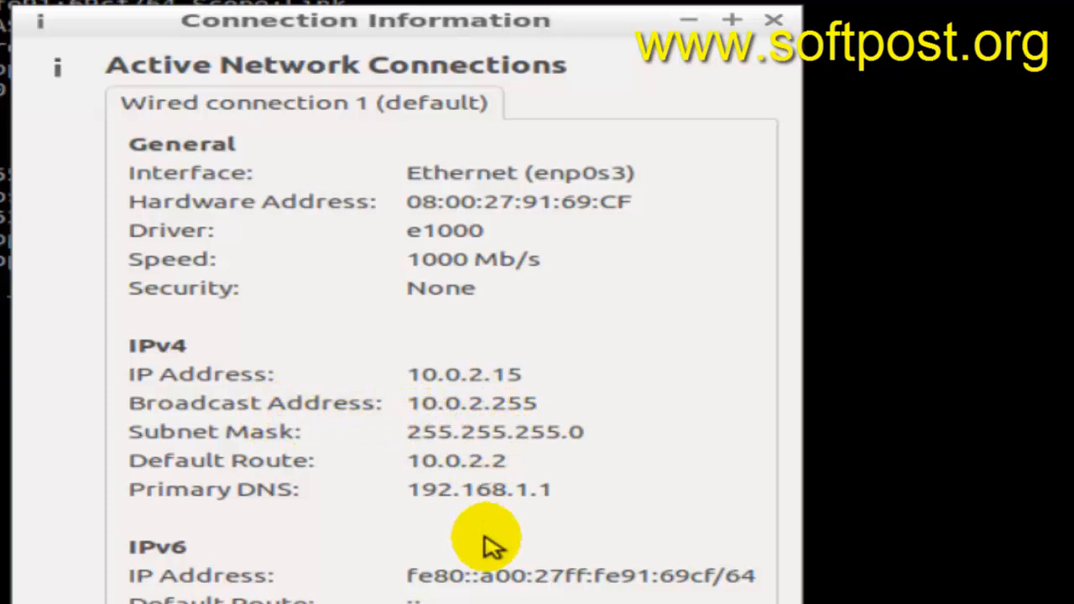
mouse_move(457, 537)
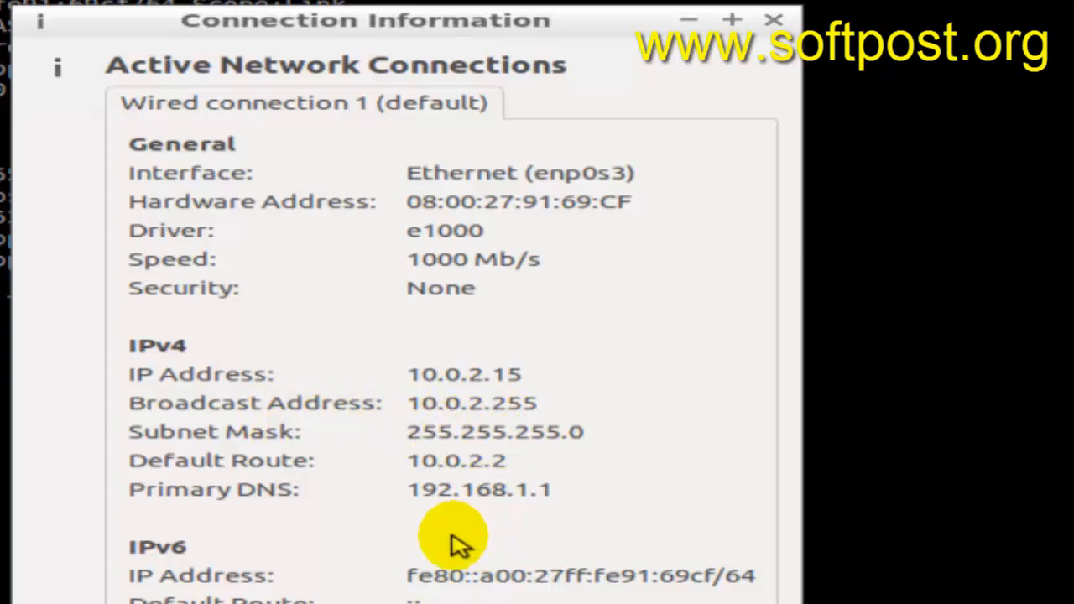